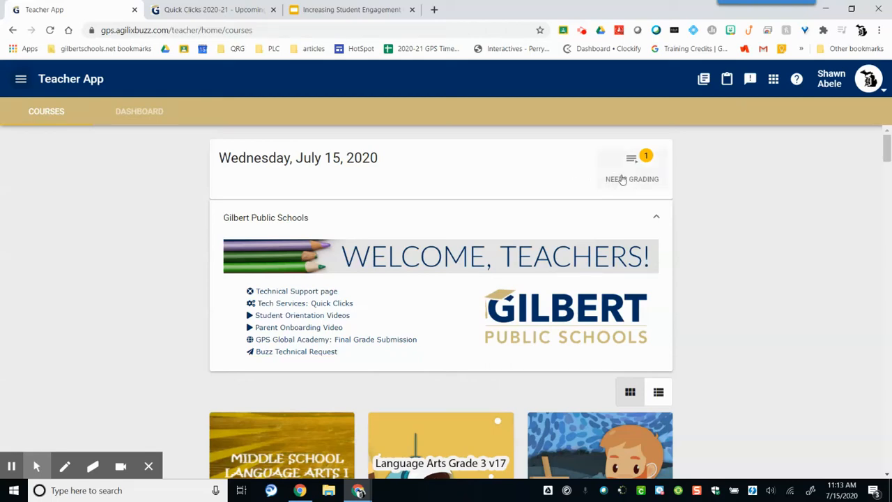
mouse_move(641, 179)
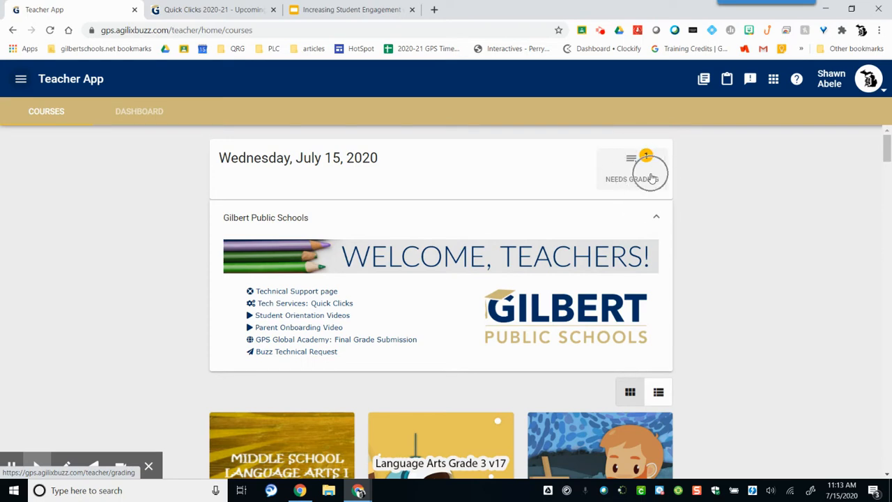
Step: Open the Needs Grading submission for 01.02 Character Traits: Astra the Volunteer
left_click(644, 154)
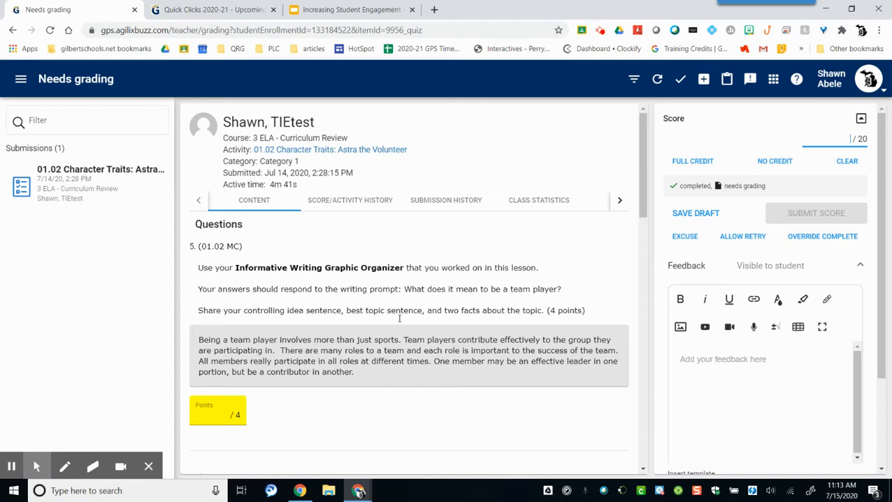
mouse_move(454, 319)
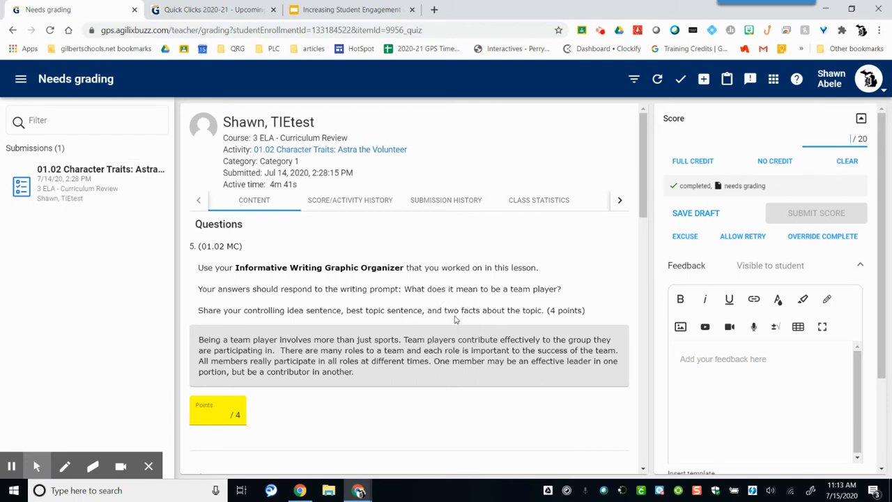
mouse_move(815, 250)
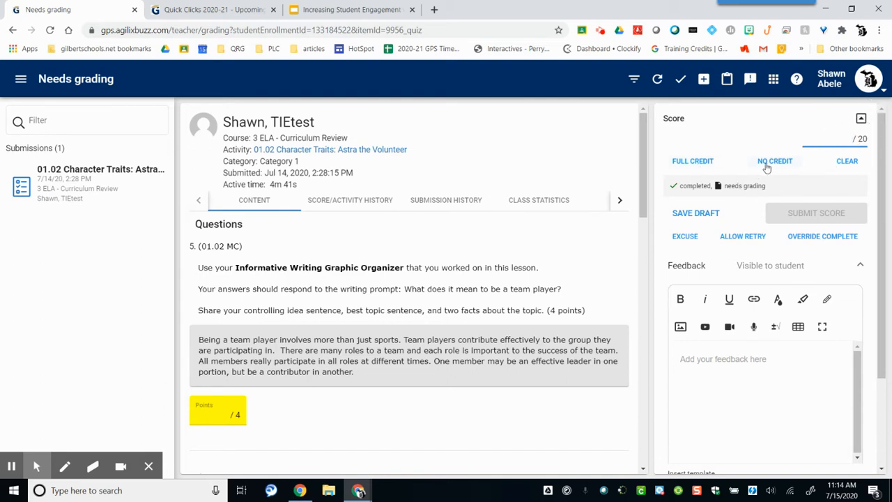
mouse_move(685, 236)
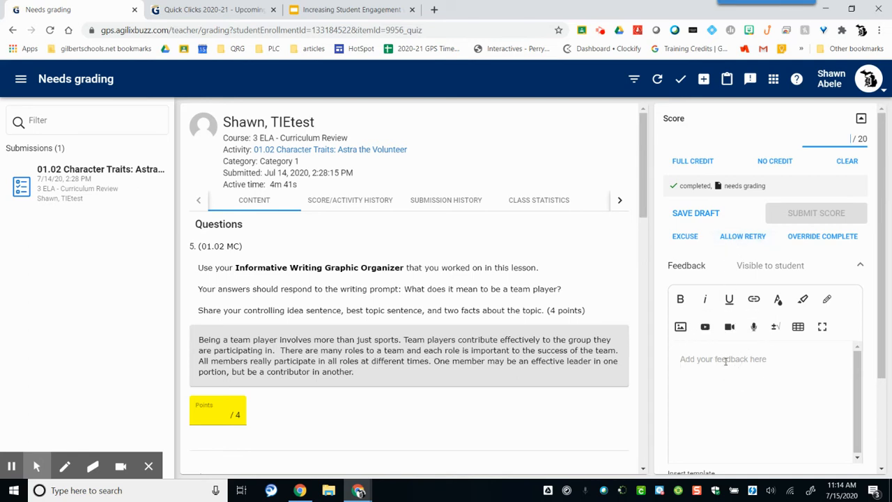
mouse_move(728, 299)
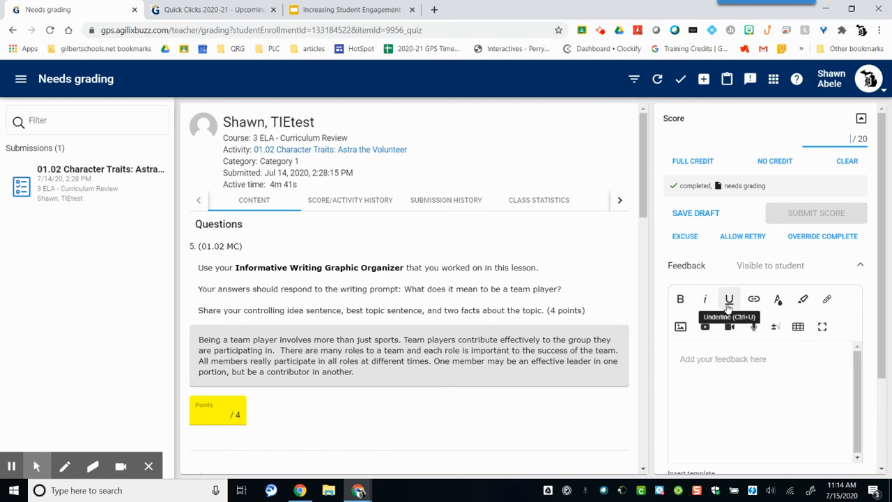
mouse_move(753, 299)
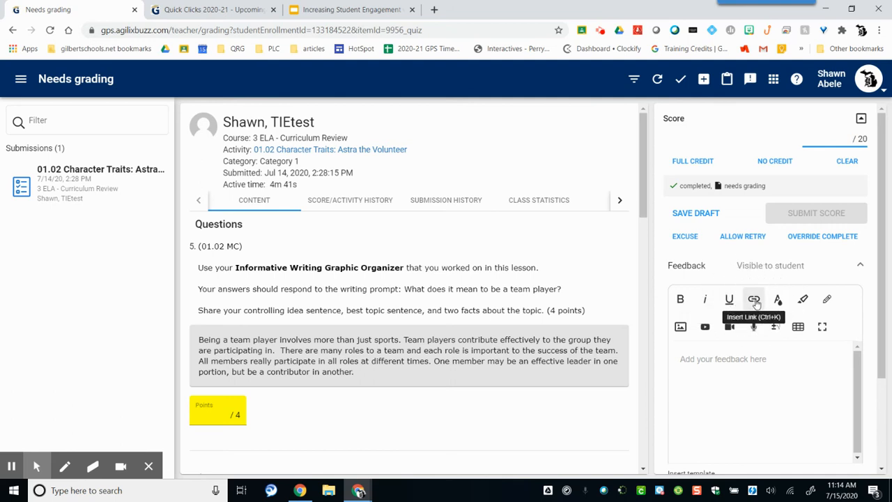
mouse_move(704, 326)
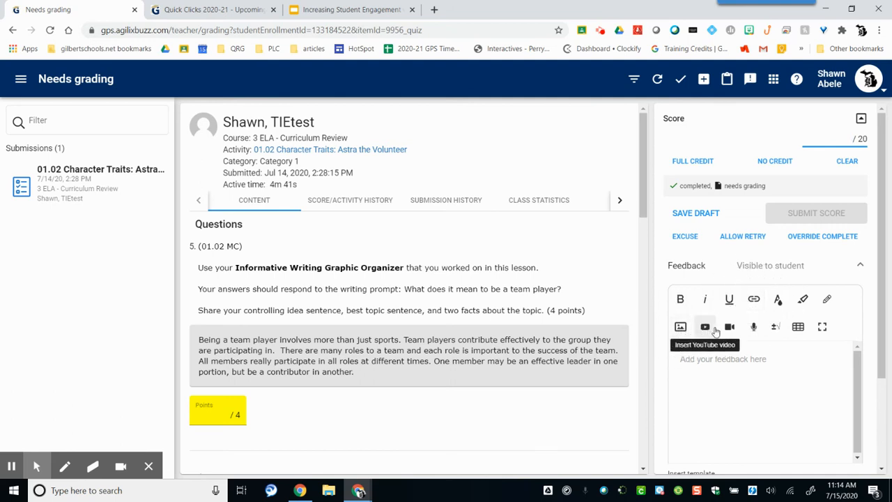
mouse_move(826, 171)
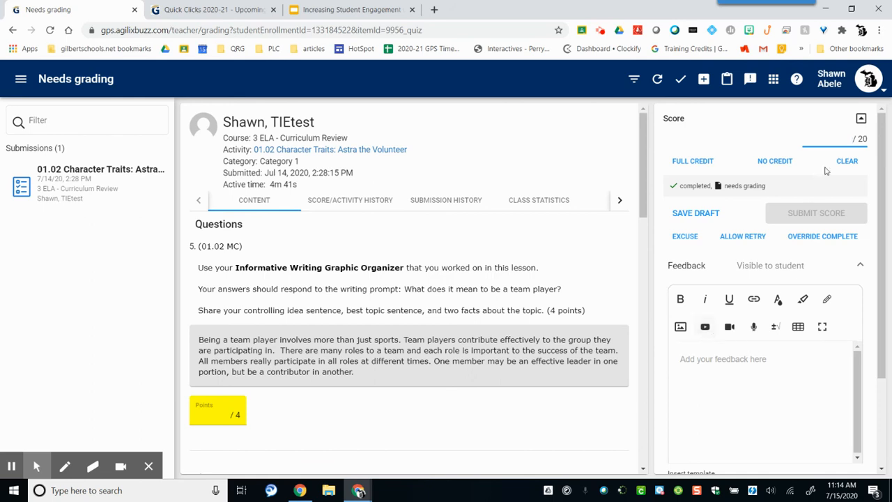
Step: Award Full Credit so the quiz reads 20/20, ready to submit
left_click(692, 160)
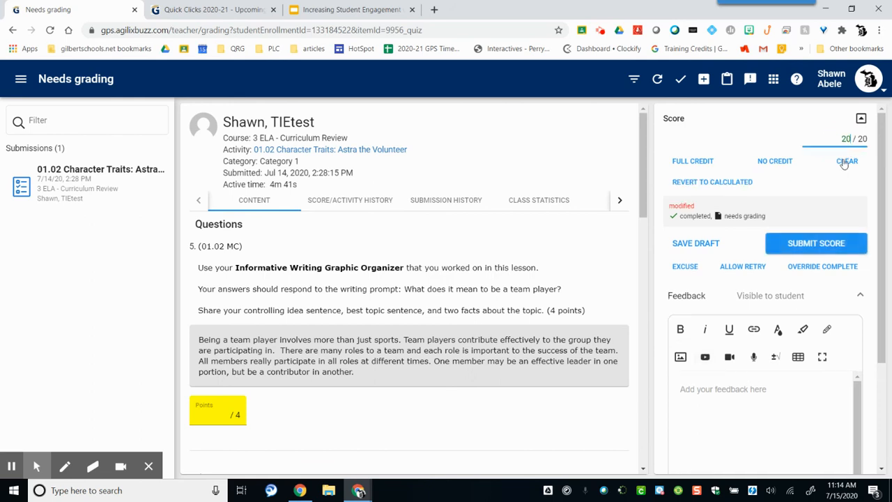
mouse_move(816, 243)
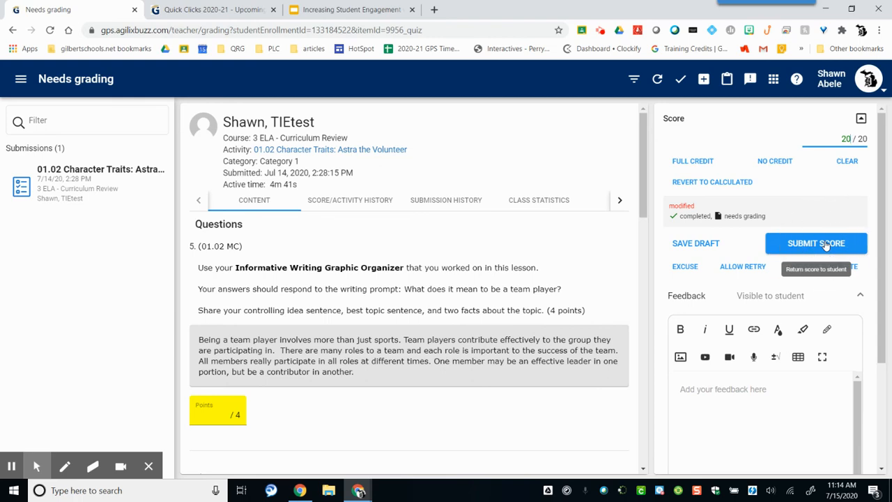